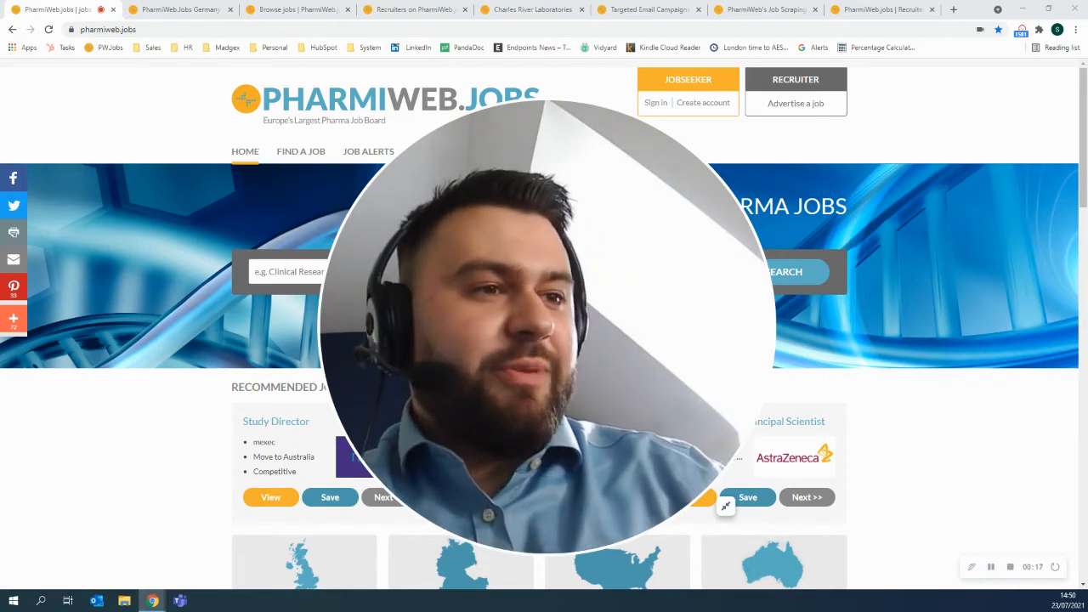
{"action": "mouse_move", "coordinate": [725, 505]}
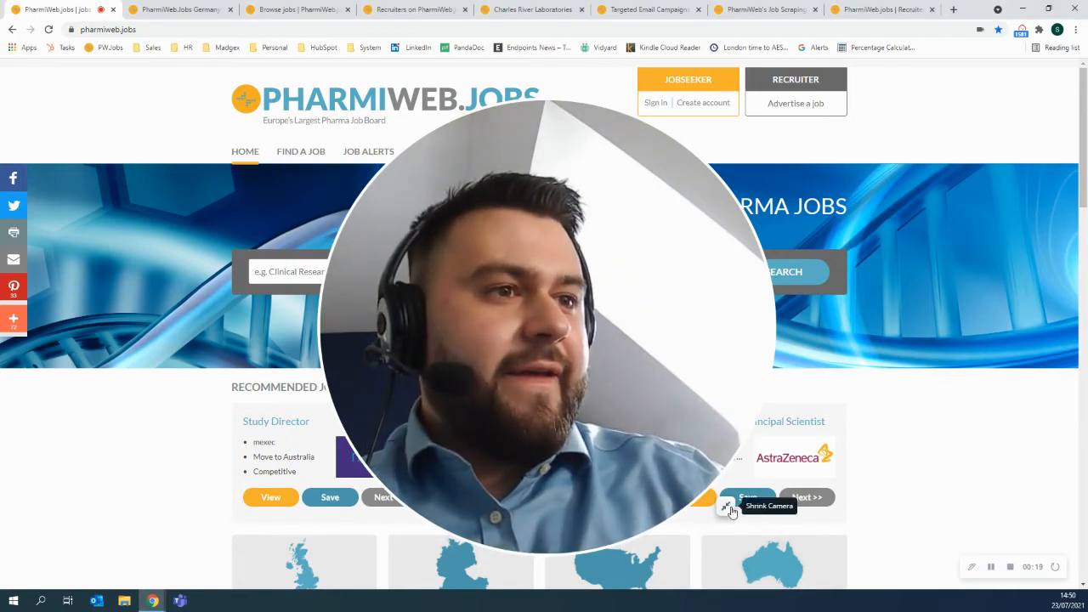
- Scroll through the PharmiWeb.jobs homepage content
{"action": "left_click", "coordinate": [729, 505]}
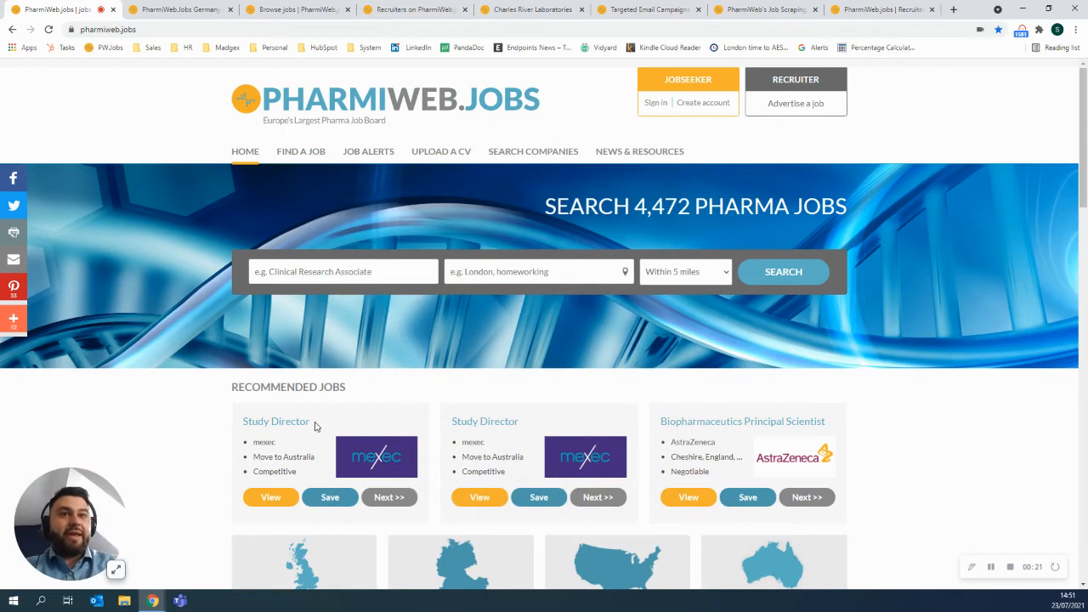
{"action": "mouse_move", "coordinate": [277, 417]}
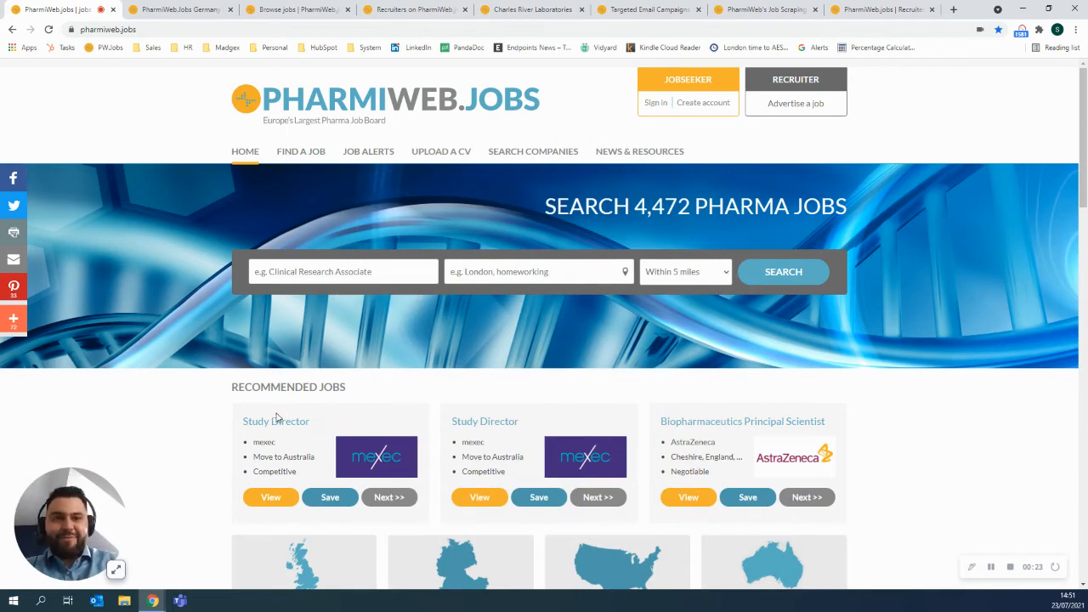
{"action": "mouse_move", "coordinate": [671, 273]}
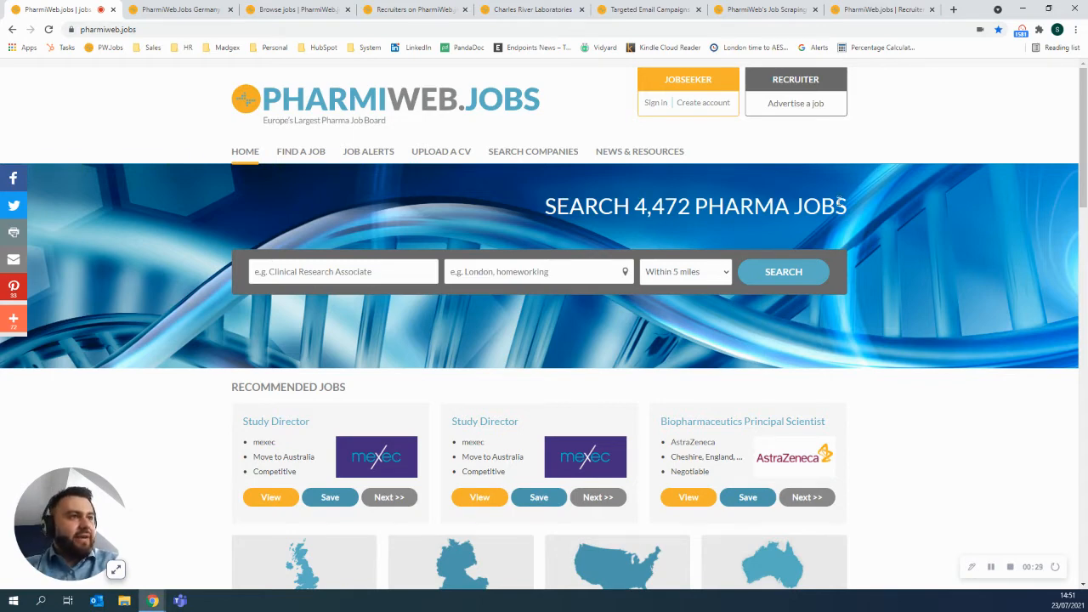
{"action": "mouse_move", "coordinate": [418, 467]}
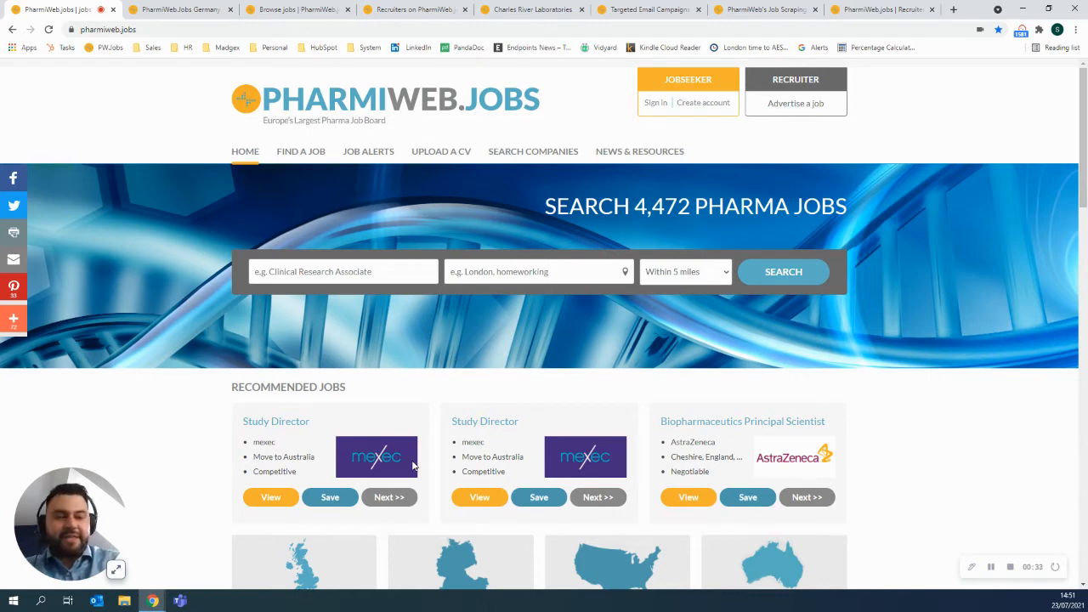
{"action": "scroll", "scroll_direction": "down", "scroll_amount": 3}
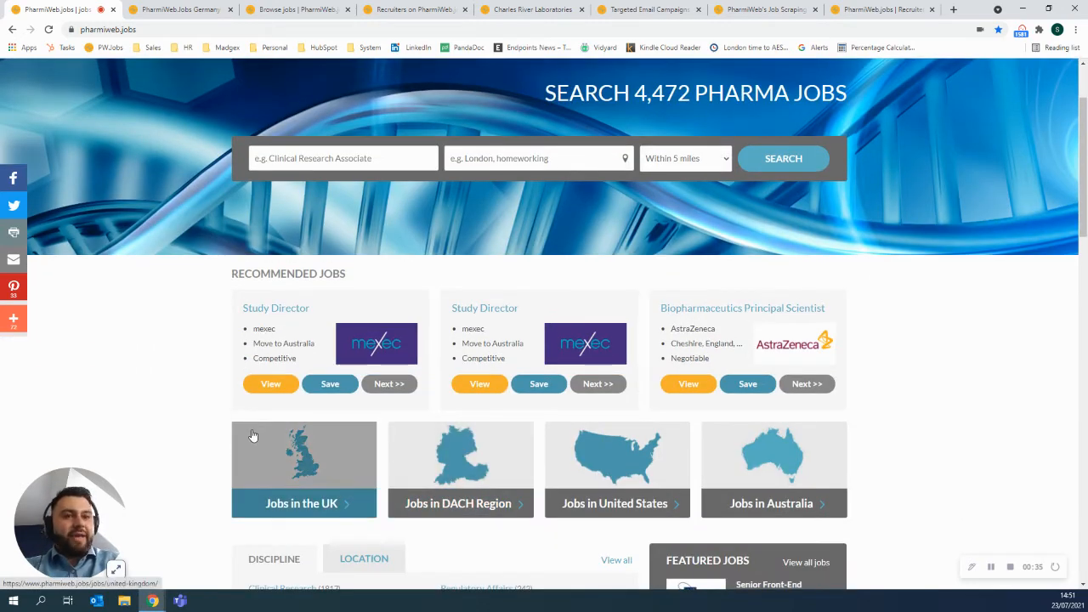
{"action": "mouse_move", "coordinate": [557, 475]}
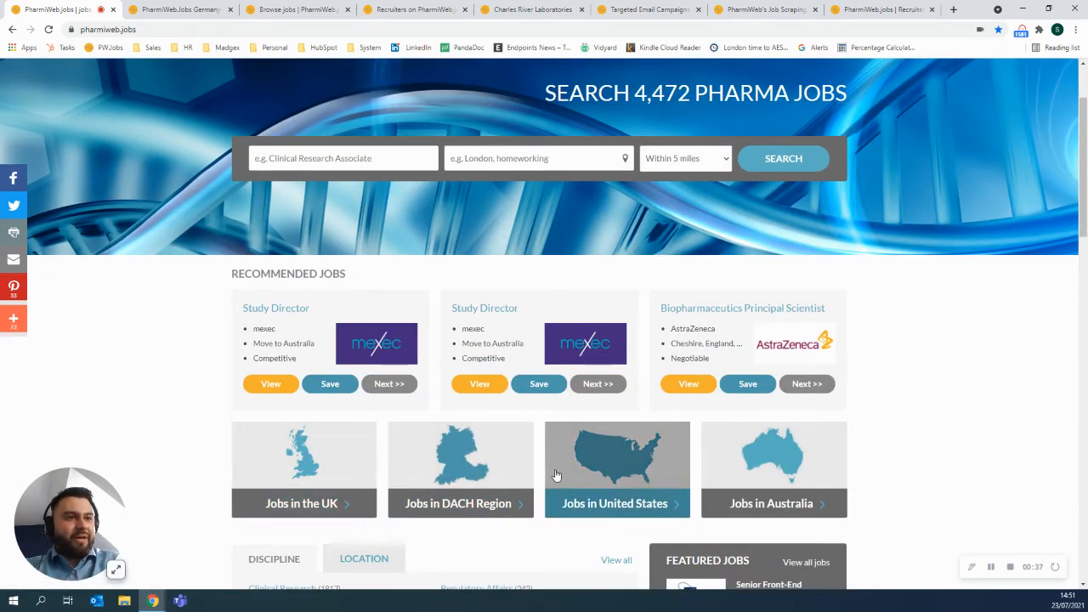
{"action": "mouse_move", "coordinate": [415, 459]}
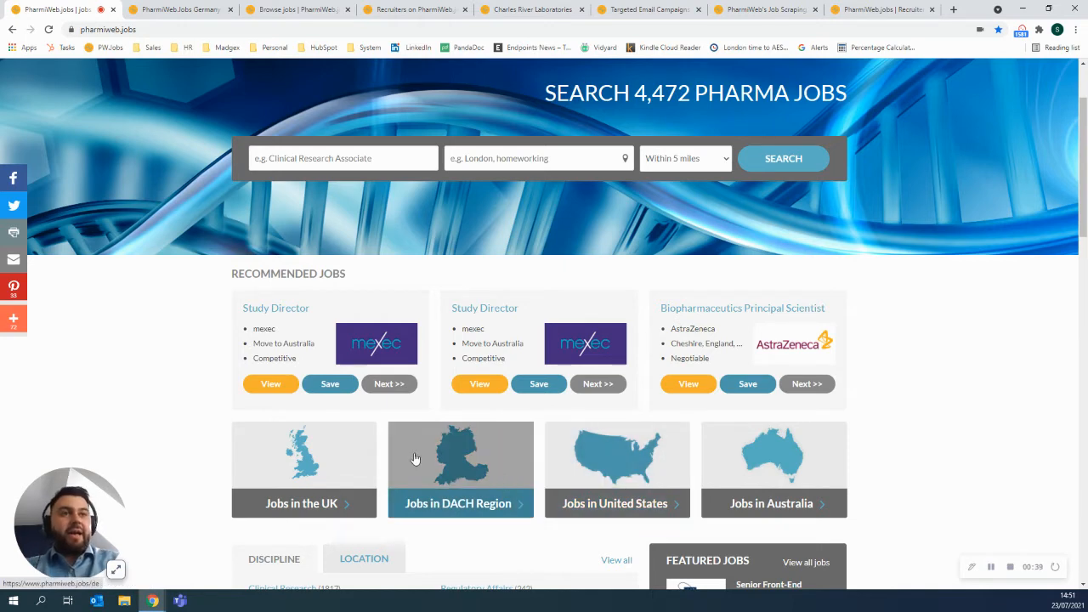
{"action": "mouse_move", "coordinate": [617, 459]}
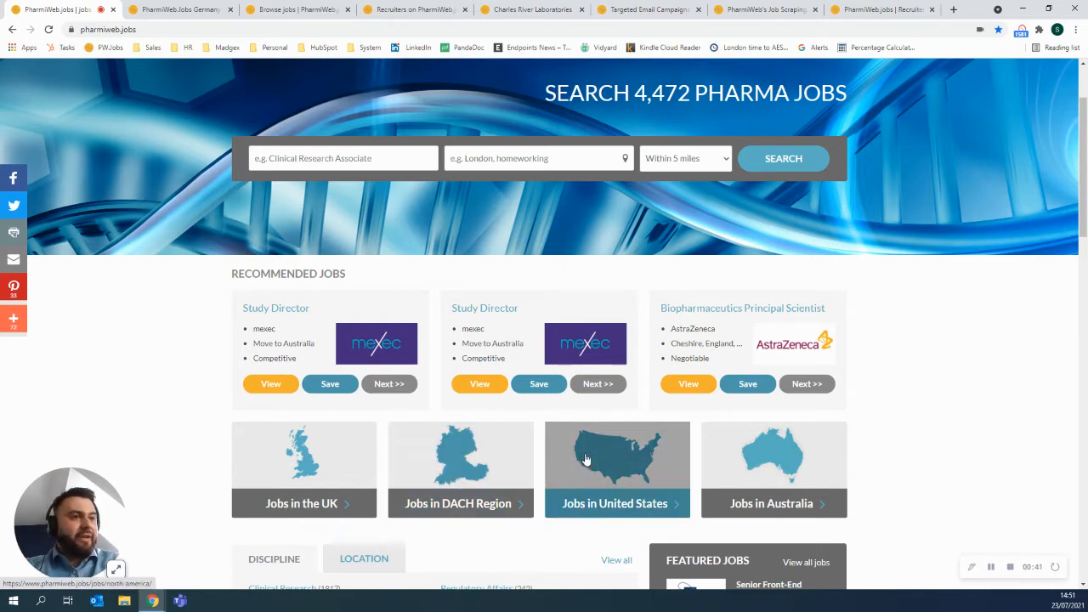
{"action": "mouse_move", "coordinate": [502, 456]}
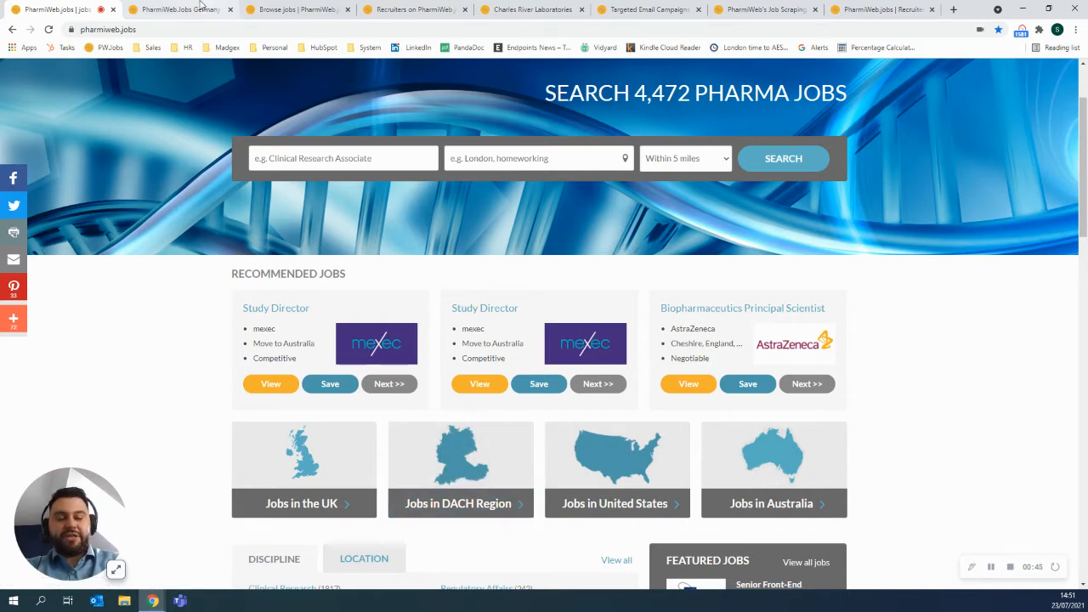
- Show the Germany site's 715 pharma jobs and the Germany, Austria and Switzerland tiles
{"action": "left_click", "coordinate": [178, 10]}
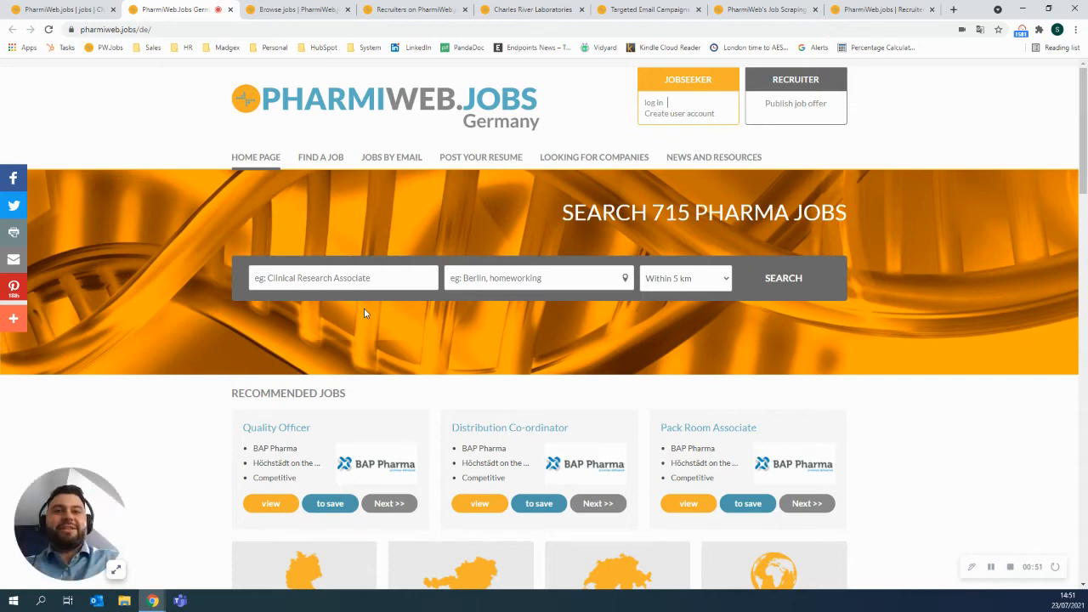
{"action": "mouse_move", "coordinate": [686, 238]}
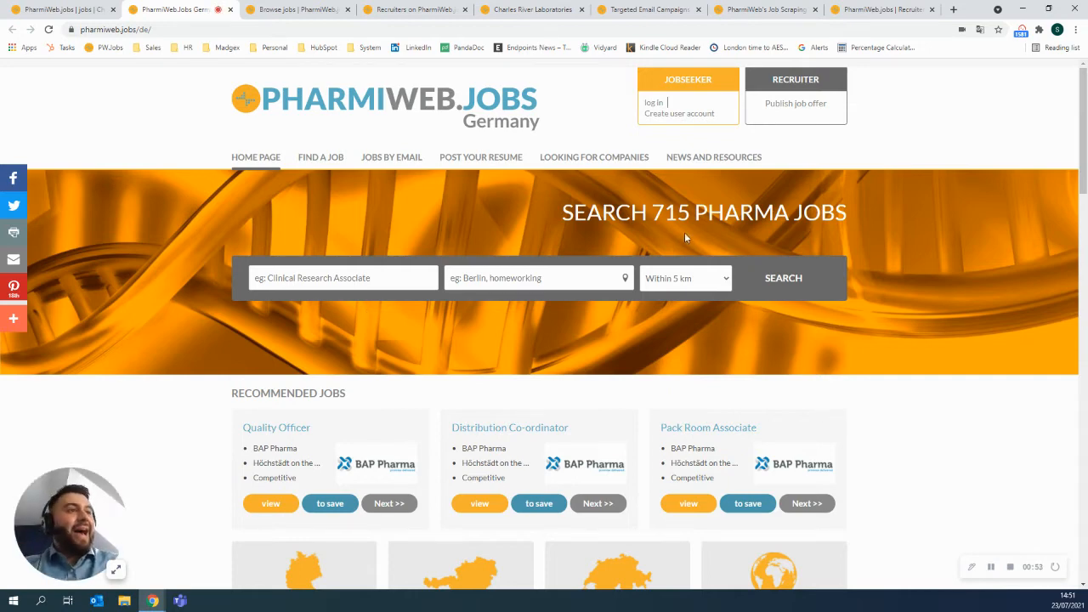
{"action": "scroll", "scroll_direction": "down", "scroll_amount": 3}
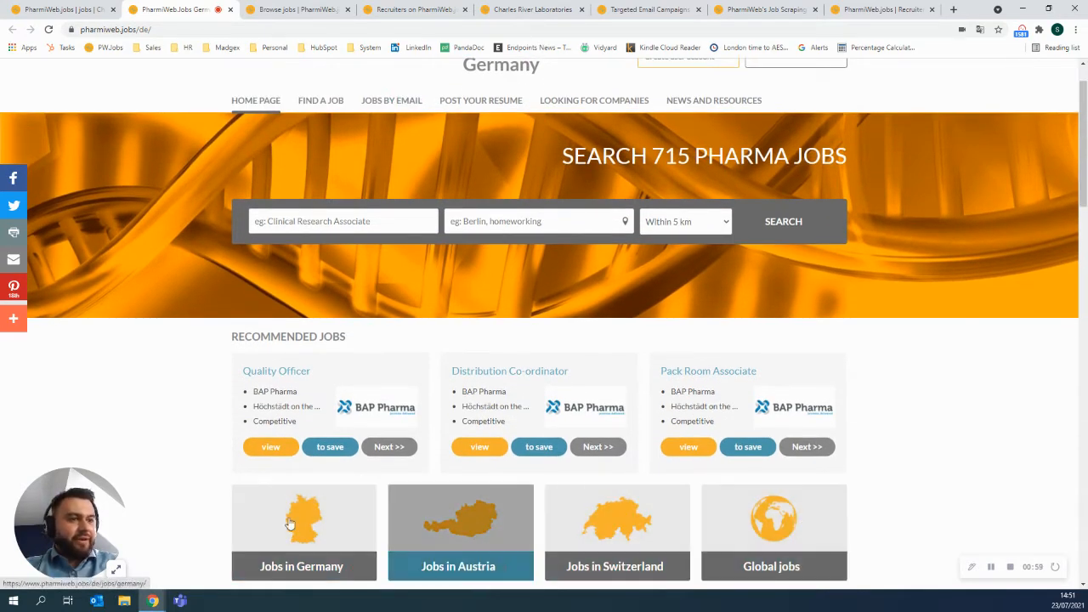
{"action": "mouse_move", "coordinate": [808, 527]}
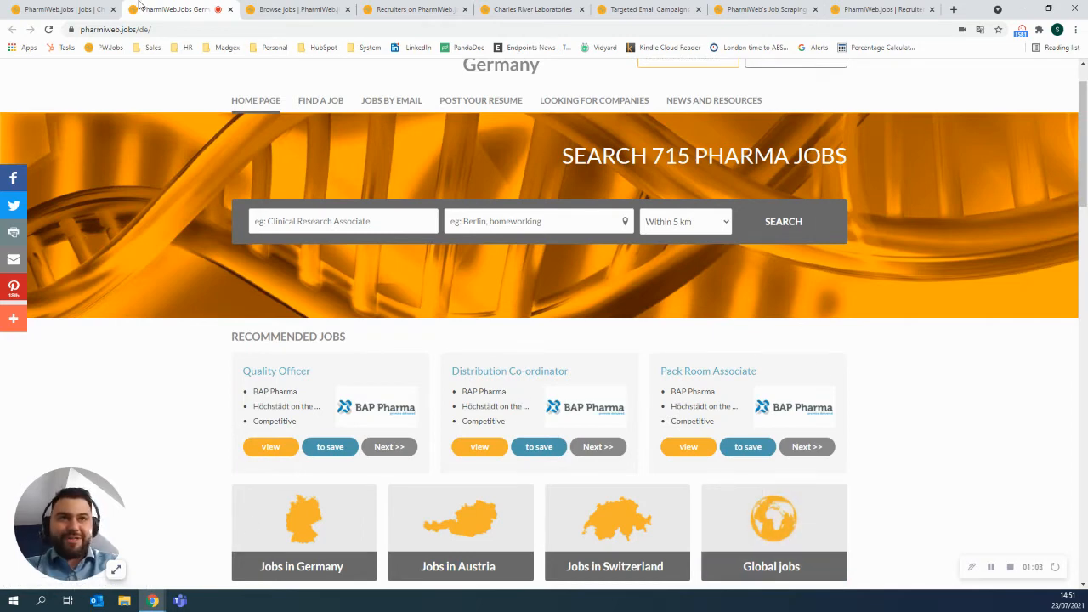
{"action": "mouse_move", "coordinate": [298, 9]}
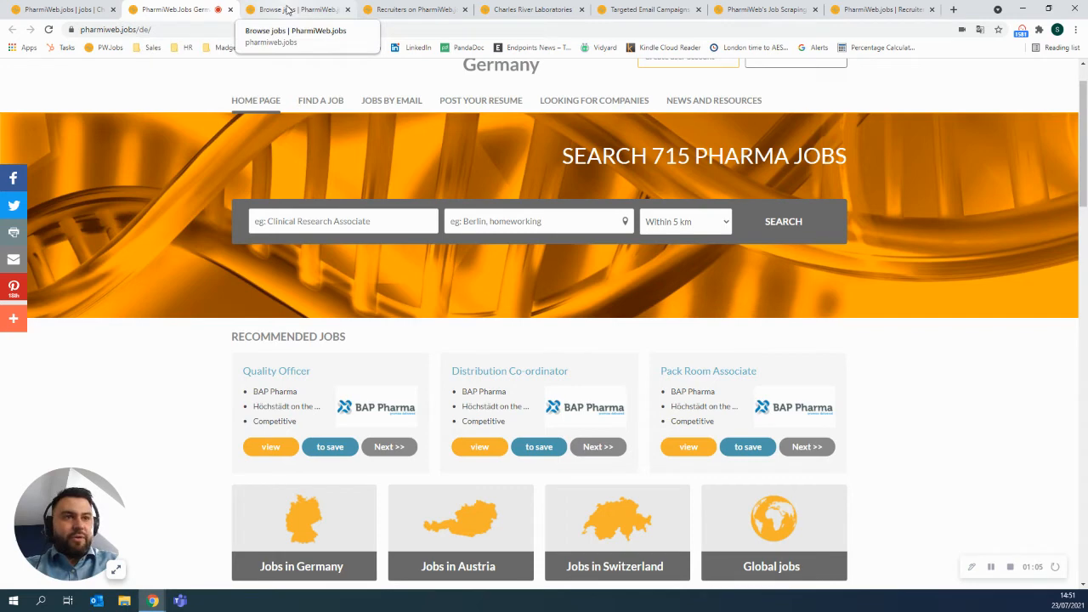
- Show the Find a Job results page listing 4,472 jobs with discipline and location filters
{"action": "left_click", "coordinate": [298, 9]}
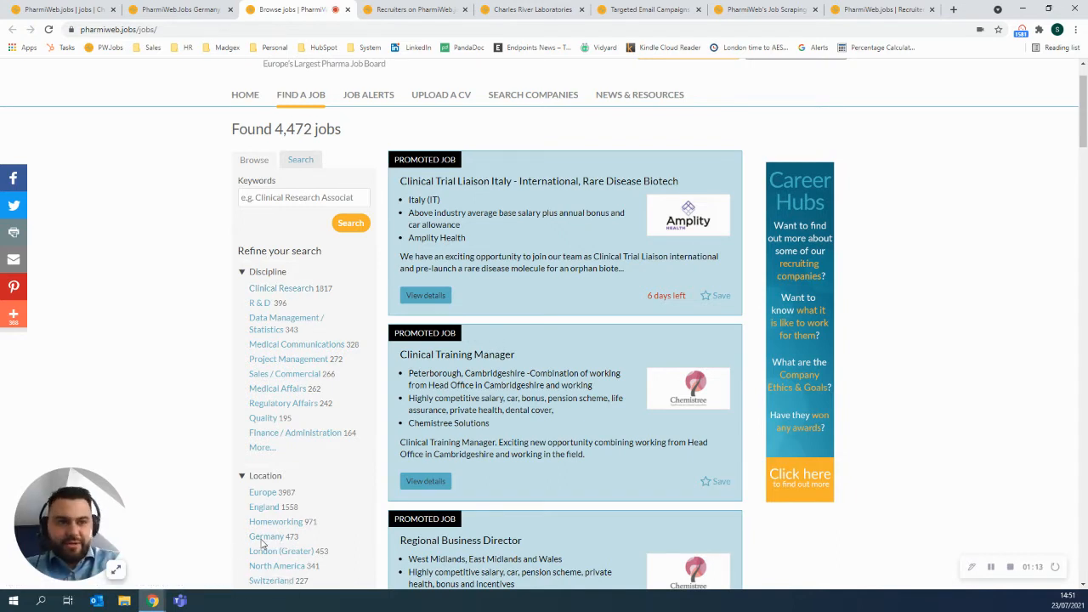
{"action": "mouse_move", "coordinate": [895, 251]}
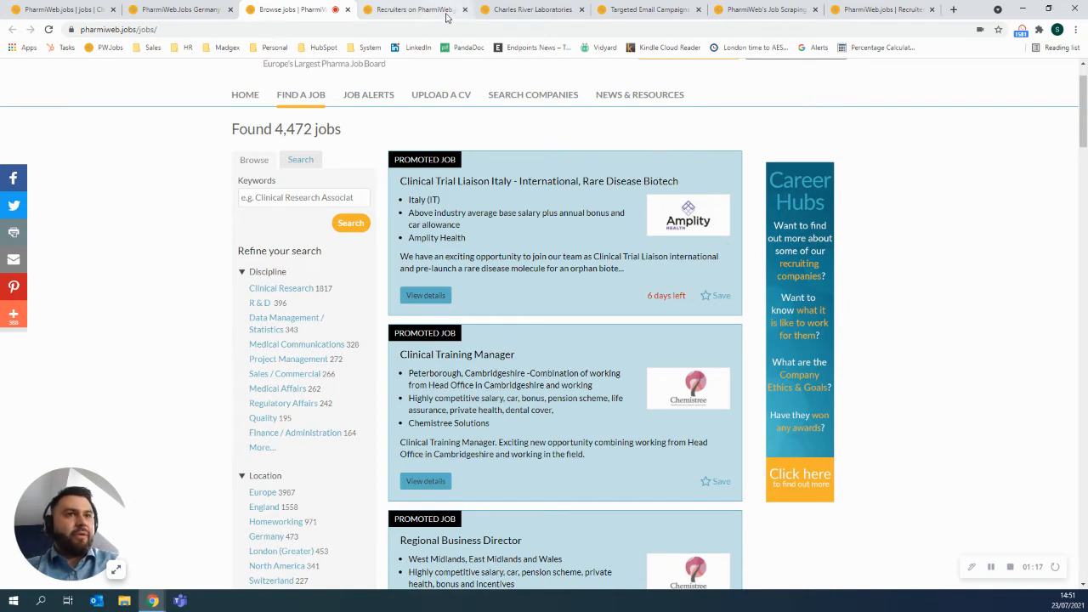
- Show the Search Recruiters directory listing Abcam, Achieva Group and Advanced Clinical with job counts
{"action": "left_click", "coordinate": [533, 94]}
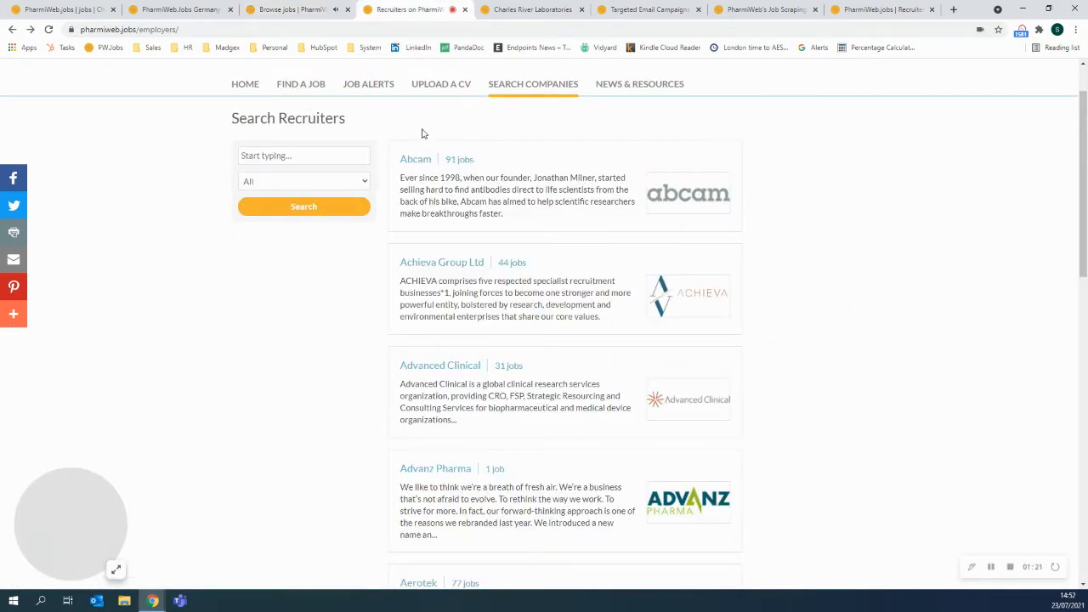
{"action": "scroll", "scroll_direction": "down", "scroll_amount": 3}
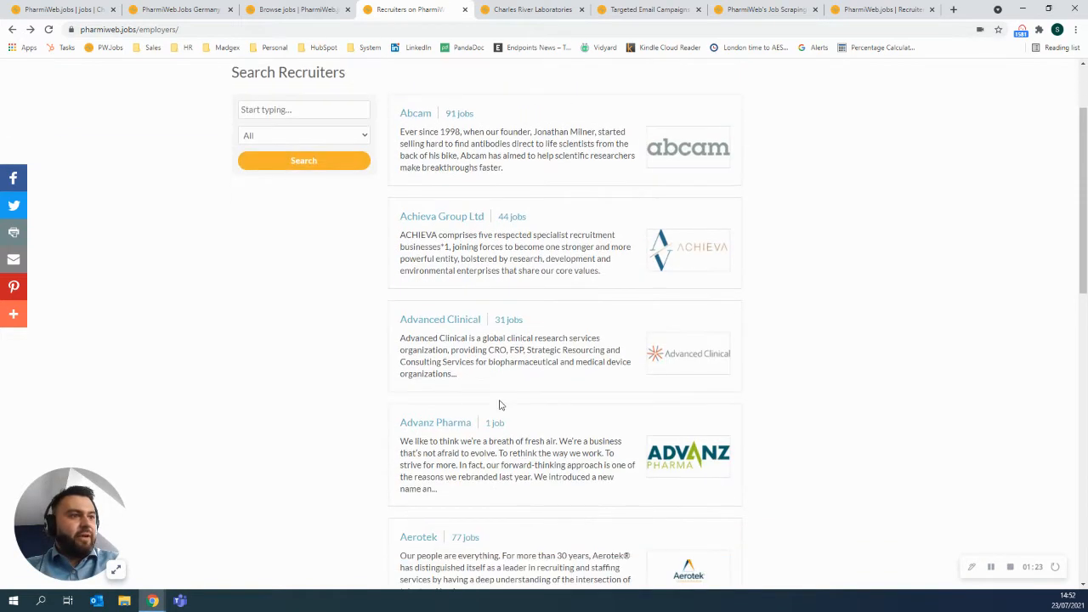
{"action": "mouse_move", "coordinate": [474, 318]}
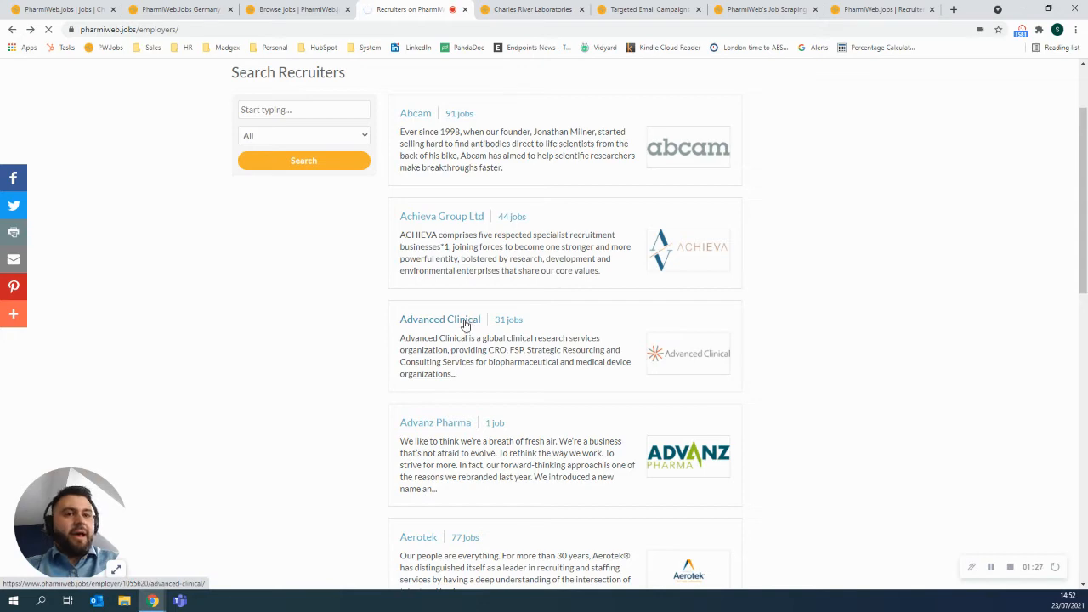
- View Advanced Clinical's employer profile with its description, Follow option and 31 jobs
{"action": "left_click", "coordinate": [439, 318]}
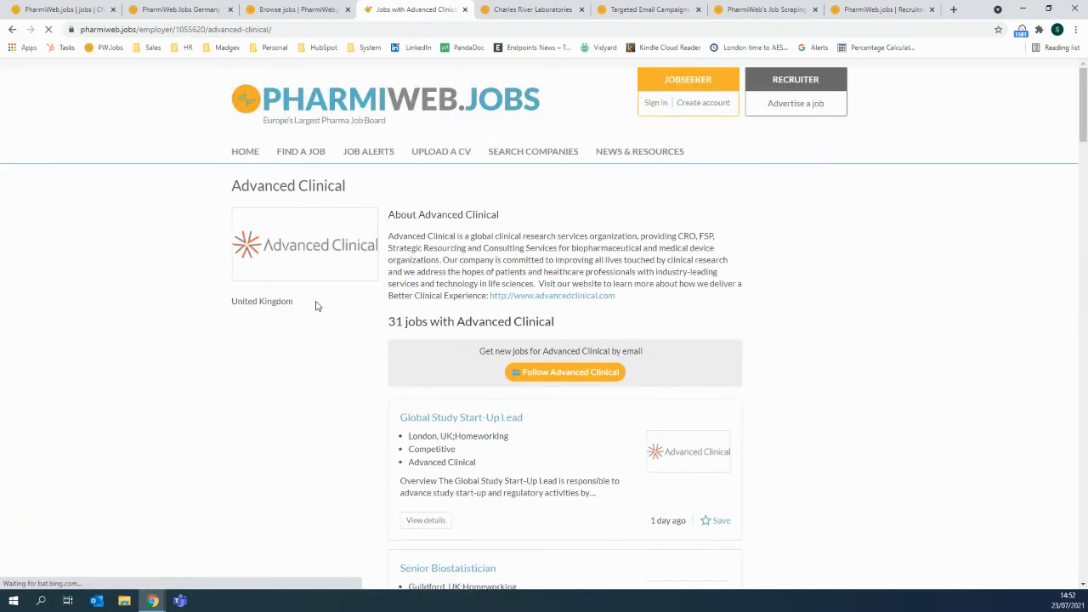
{"action": "mouse_move", "coordinate": [310, 363]}
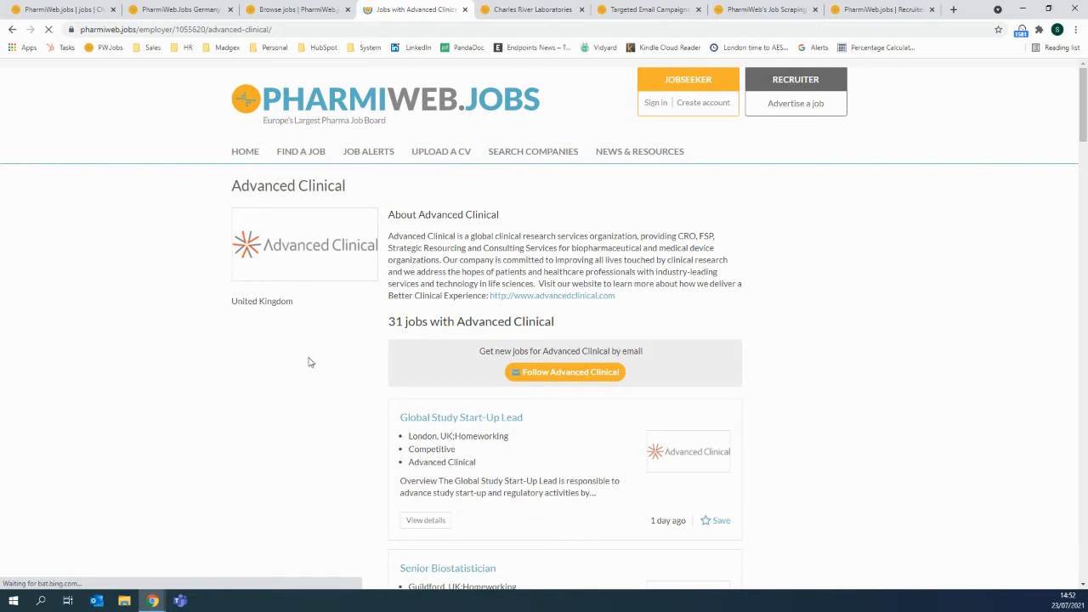
{"action": "mouse_move", "coordinate": [685, 324]}
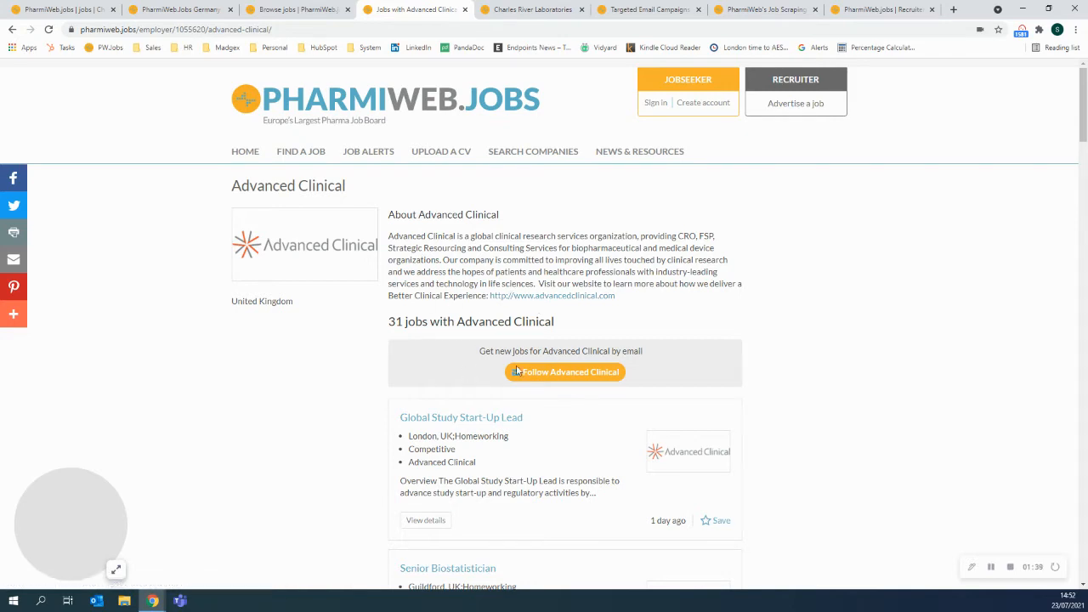
{"action": "scroll", "scroll_direction": "down", "scroll_amount": 3}
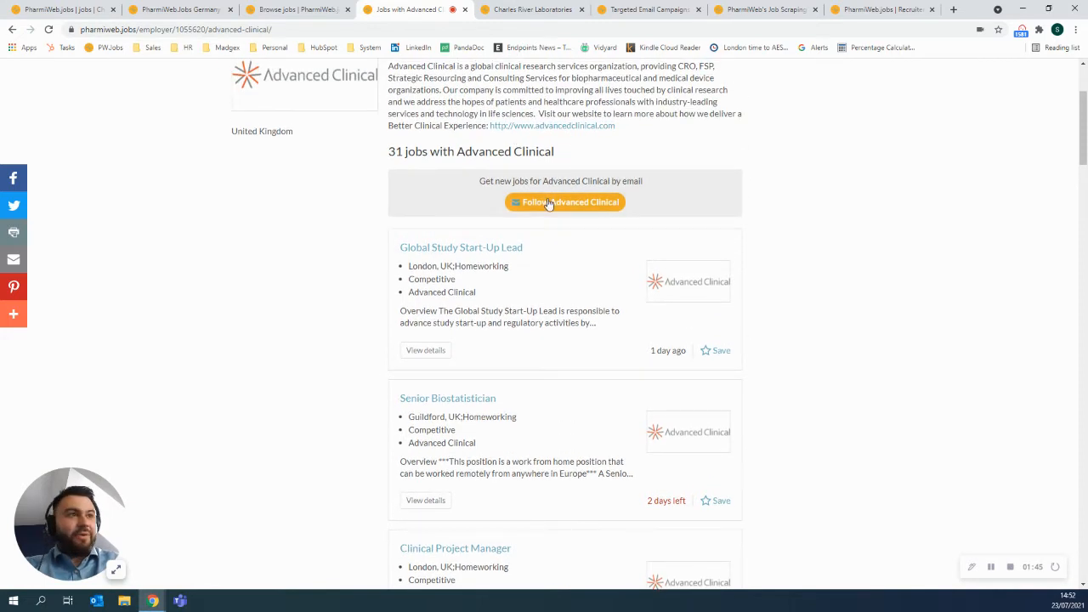
{"action": "mouse_move", "coordinate": [552, 210]}
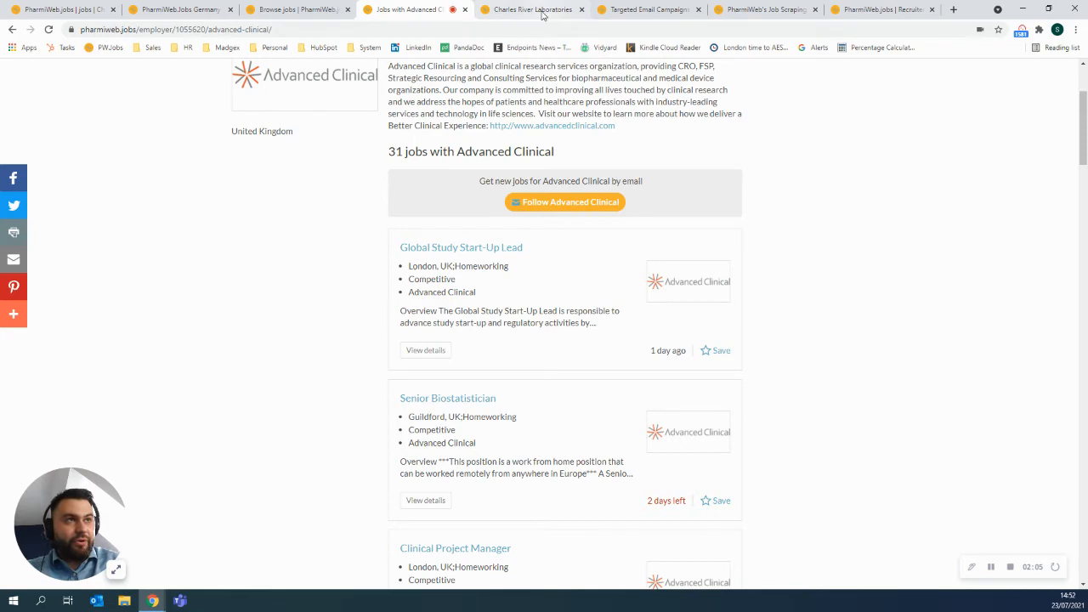
- Browse the Charles River Laboratories minisite overview and latest jobs, then the Targeted Email Campaigns article
{"action": "left_click", "coordinate": [532, 10]}
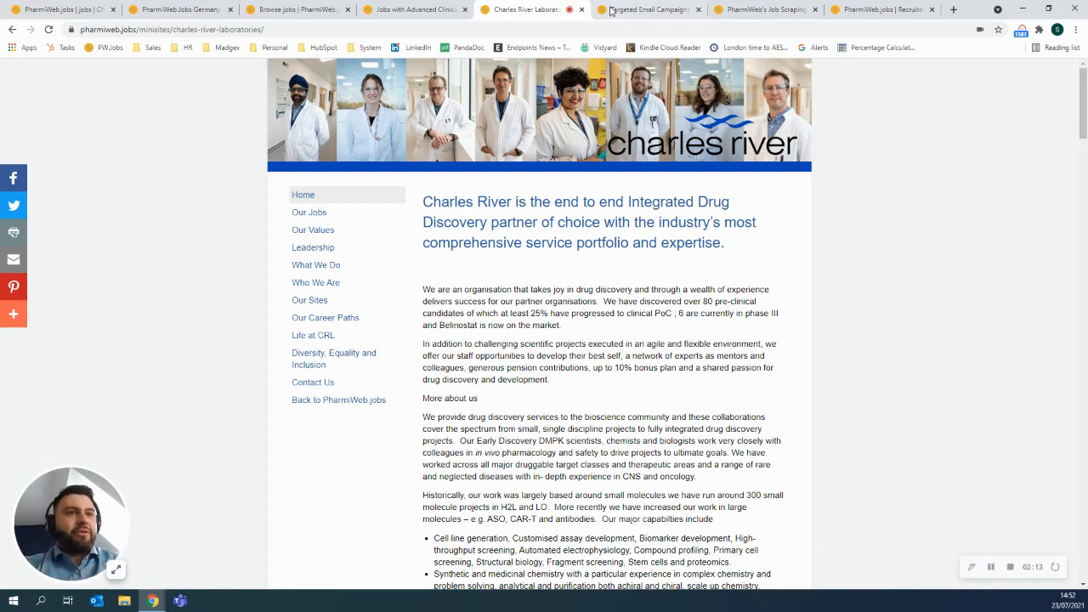
{"action": "mouse_move", "coordinate": [345, 230]}
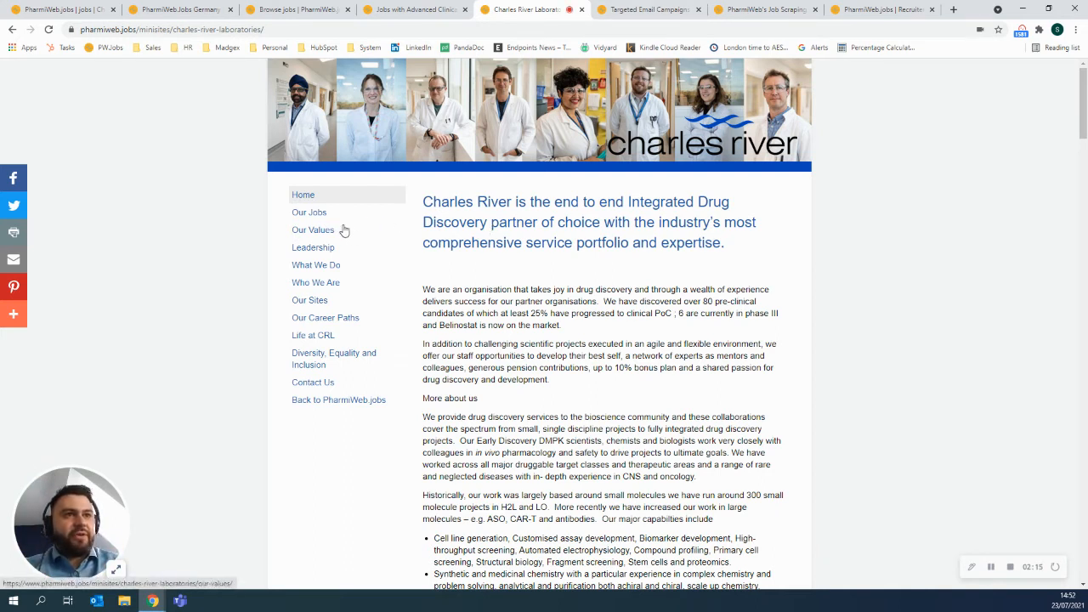
{"action": "mouse_move", "coordinate": [313, 248]}
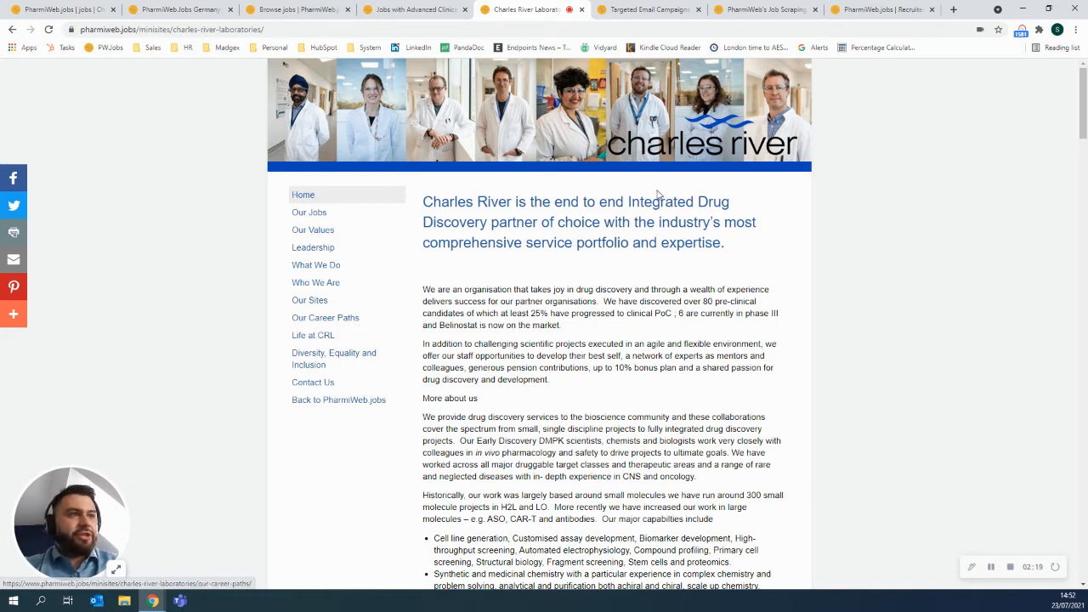
{"action": "mouse_move", "coordinate": [338, 381]}
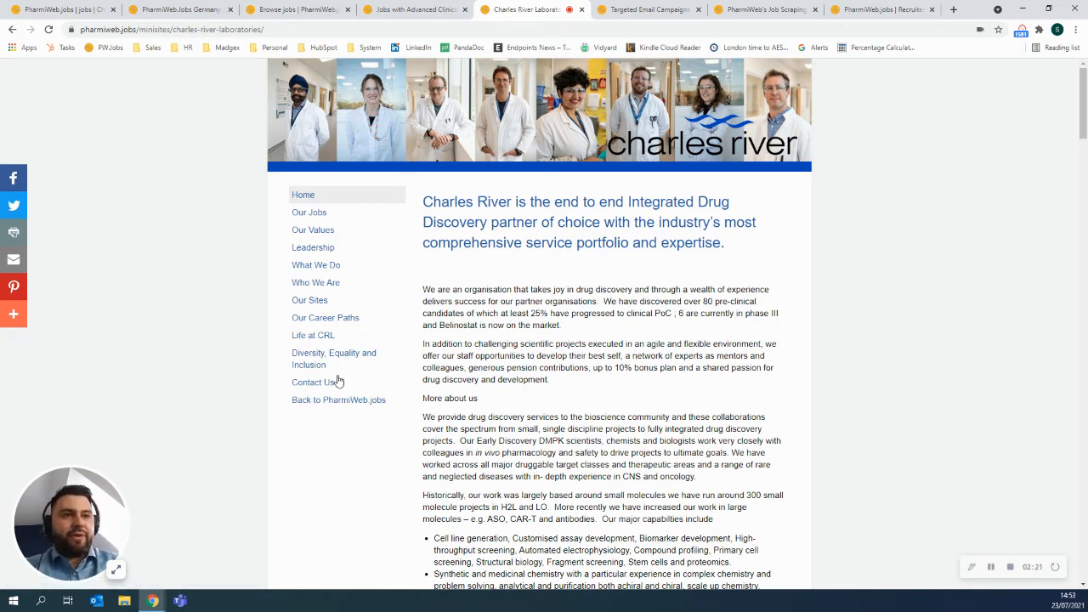
{"action": "scroll", "scroll_direction": "down", "scroll_amount": 3}
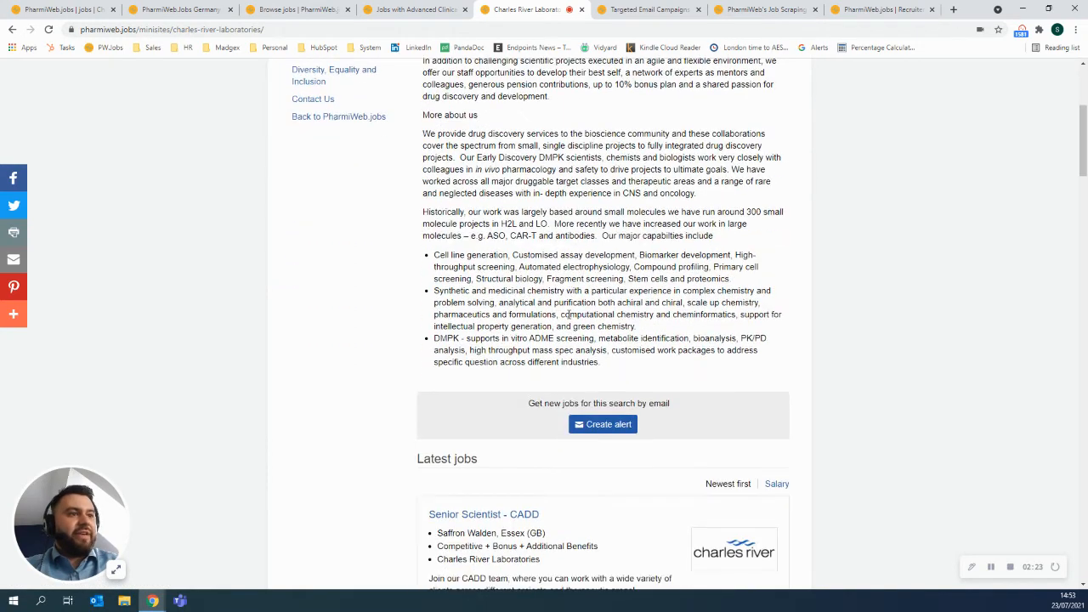
{"action": "mouse_move", "coordinate": [731, 466]}
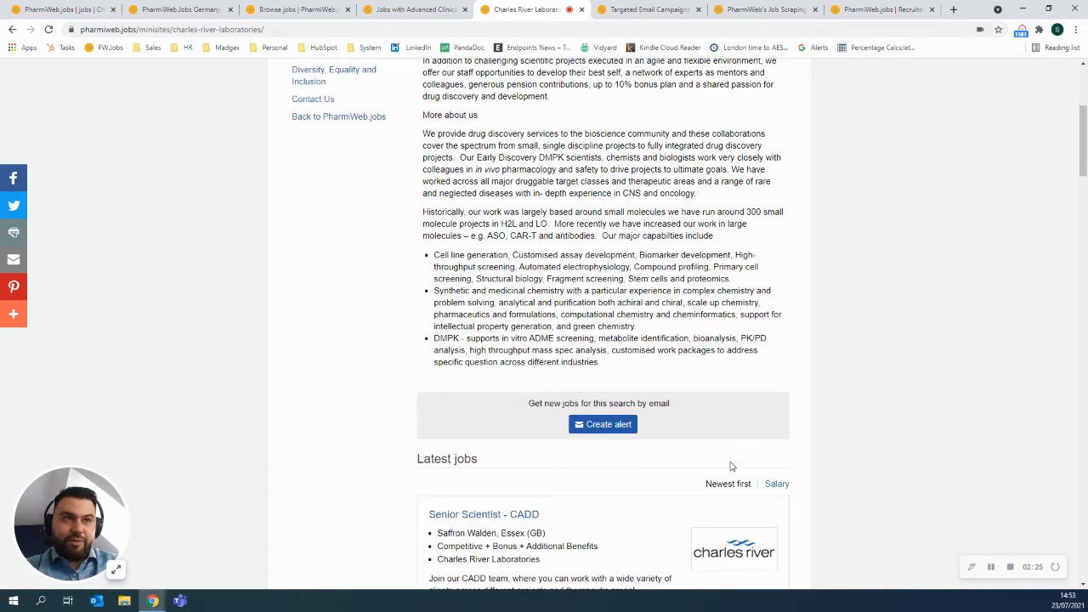
{"action": "mouse_move", "coordinate": [693, 436]}
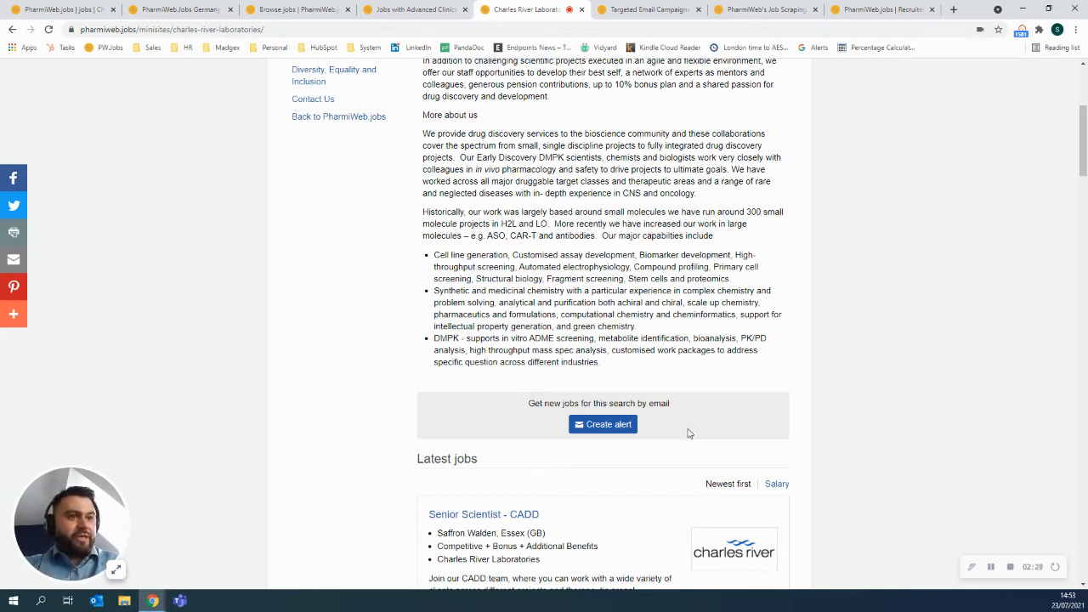
{"action": "scroll", "scroll_direction": "up", "scroll_amount": 3}
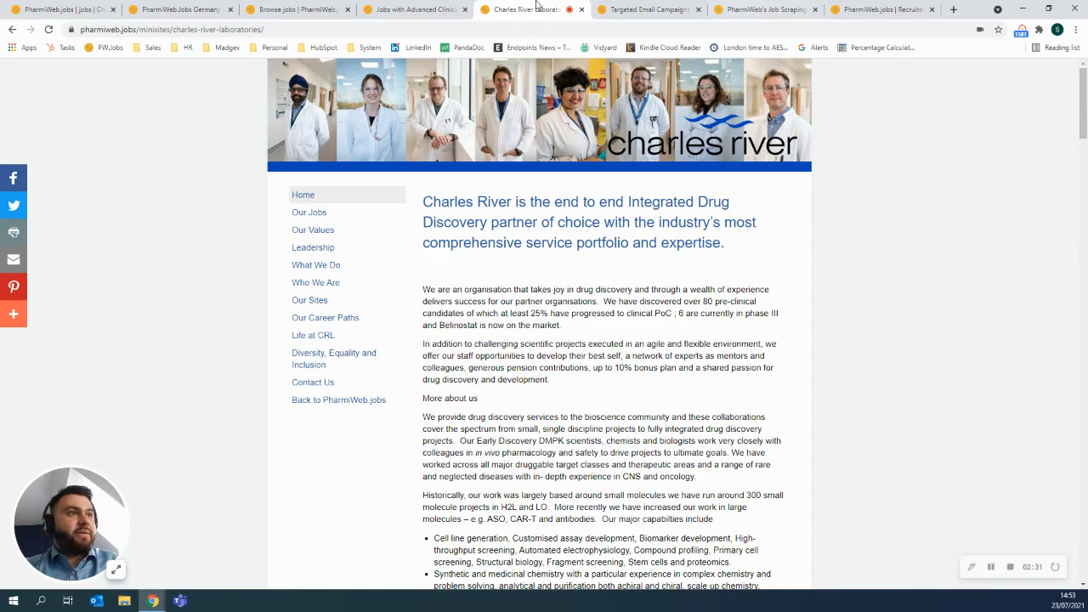
{"action": "mouse_move", "coordinate": [493, 105]}
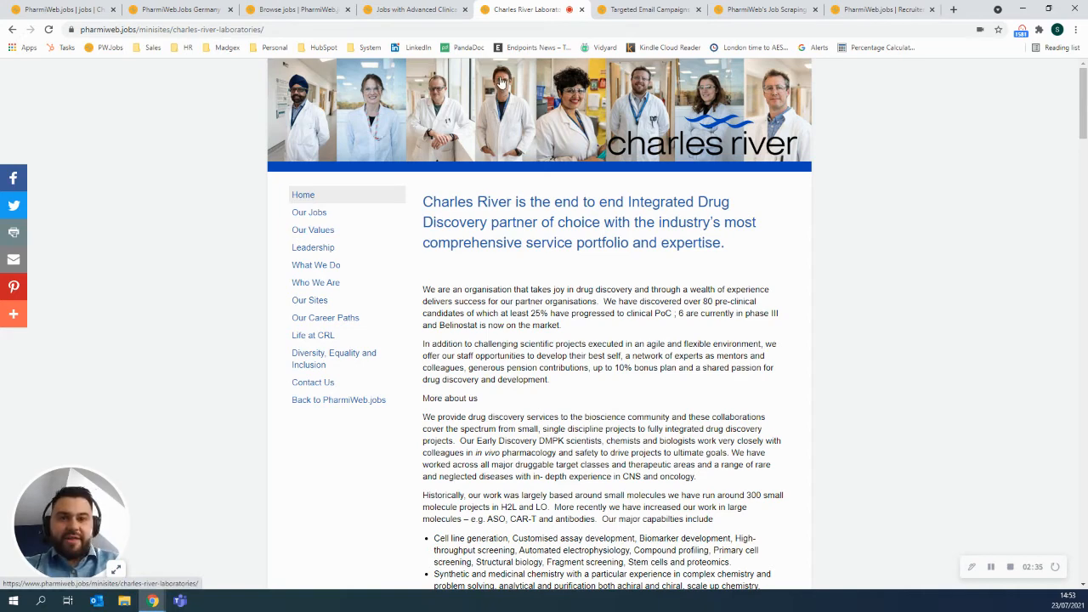
{"action": "left_click", "coordinate": [649, 10]}
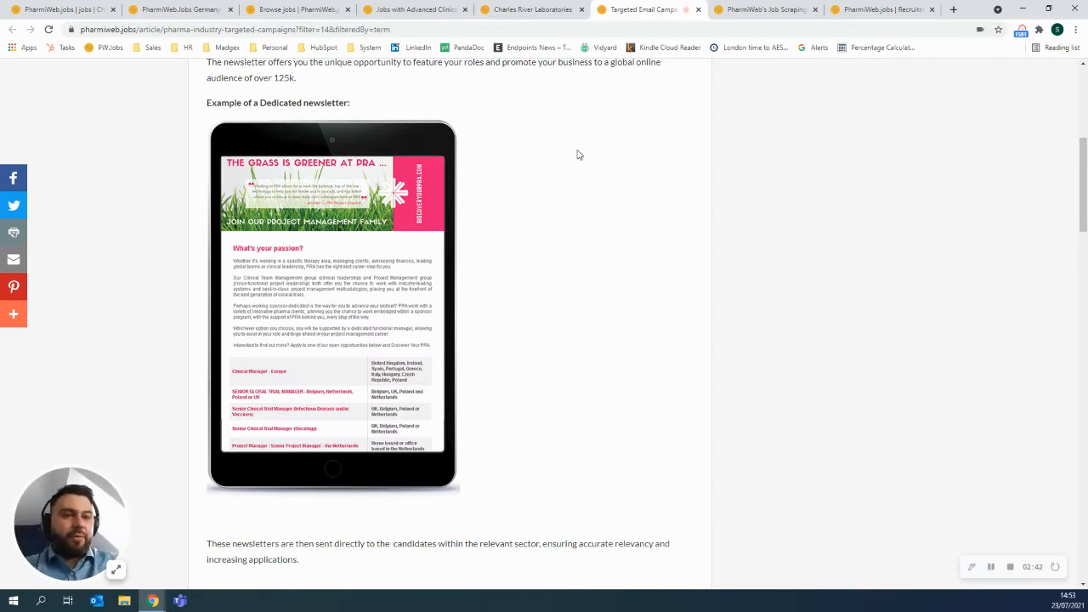
{"action": "mouse_move", "coordinate": [251, 204]}
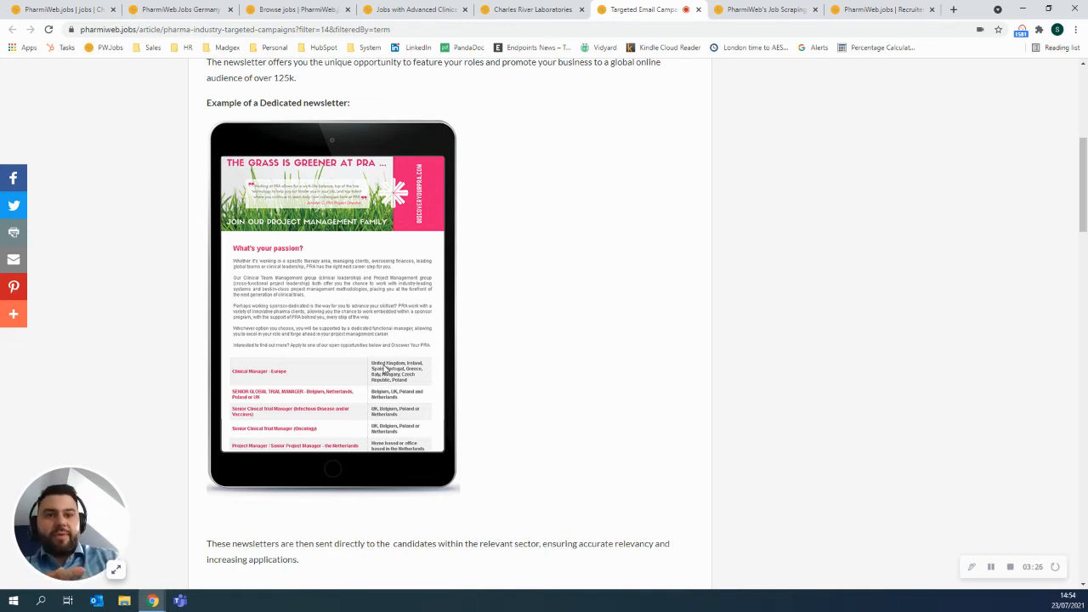
{"action": "mouse_move", "coordinate": [548, 140]}
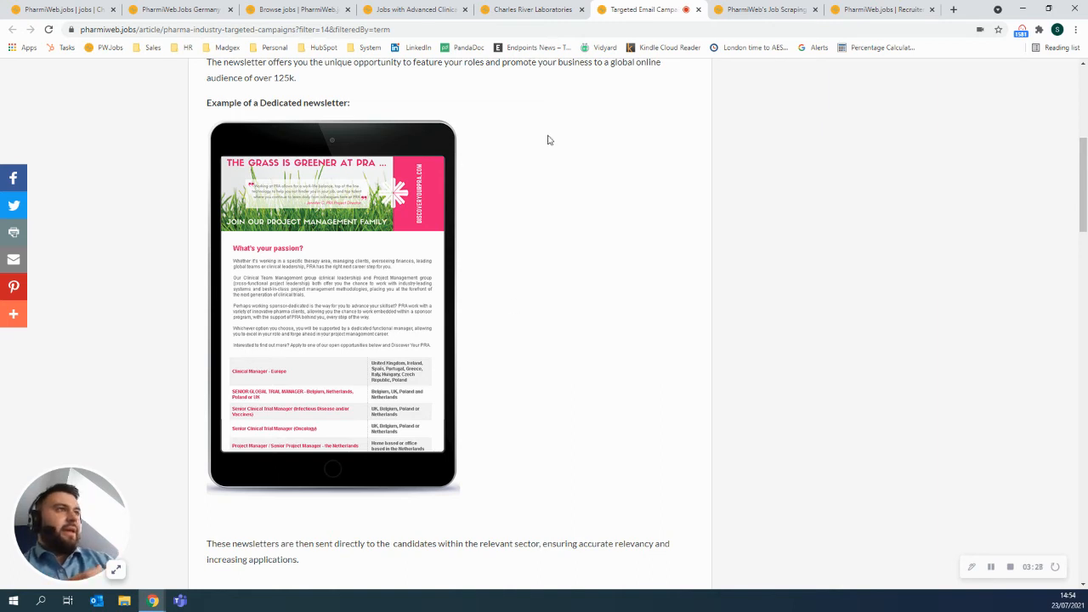
{"action": "mouse_move", "coordinate": [605, 119]}
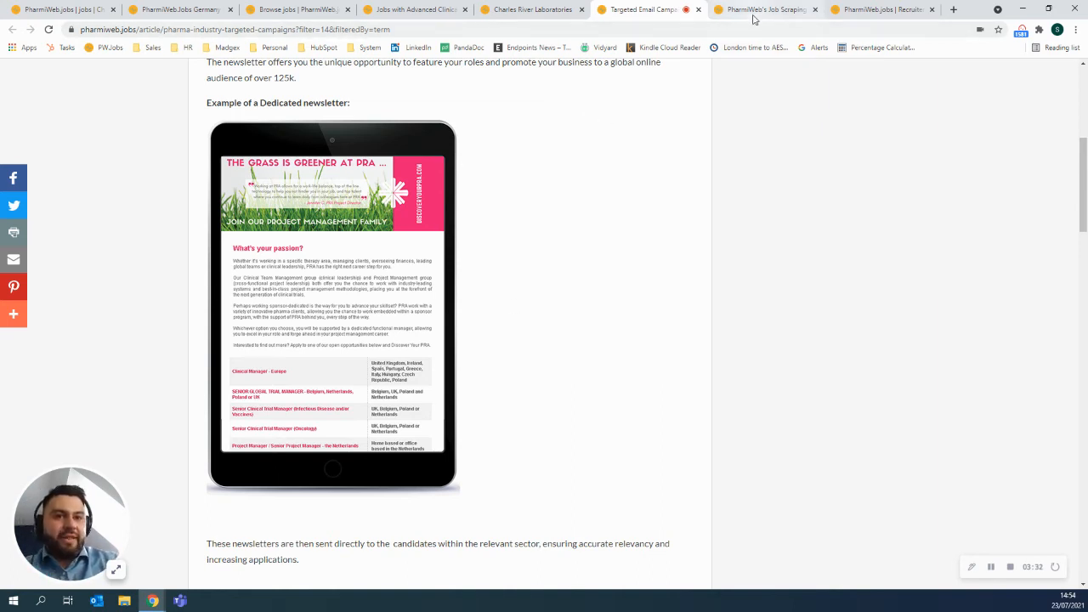
- Show the Job Scraping Service article with its scraper diagram and applications chart
{"action": "left_click", "coordinate": [761, 10]}
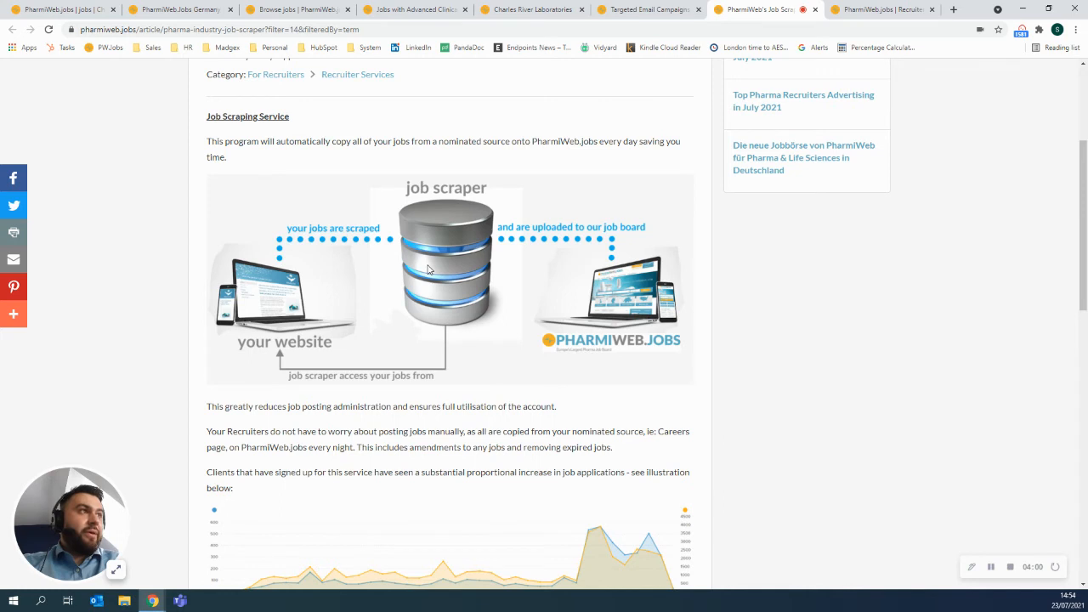
- Show the recruiter home dashboard with 38 live jobs, 8 expiring jobs and the product list
{"action": "left_click", "coordinate": [885, 9]}
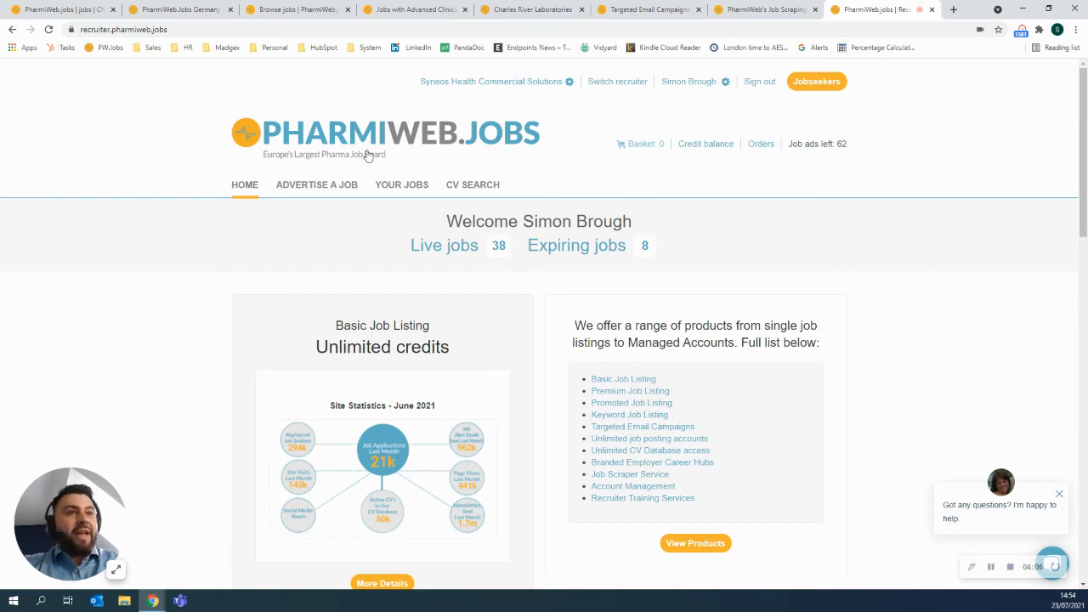
{"action": "mouse_move", "coordinate": [425, 179]}
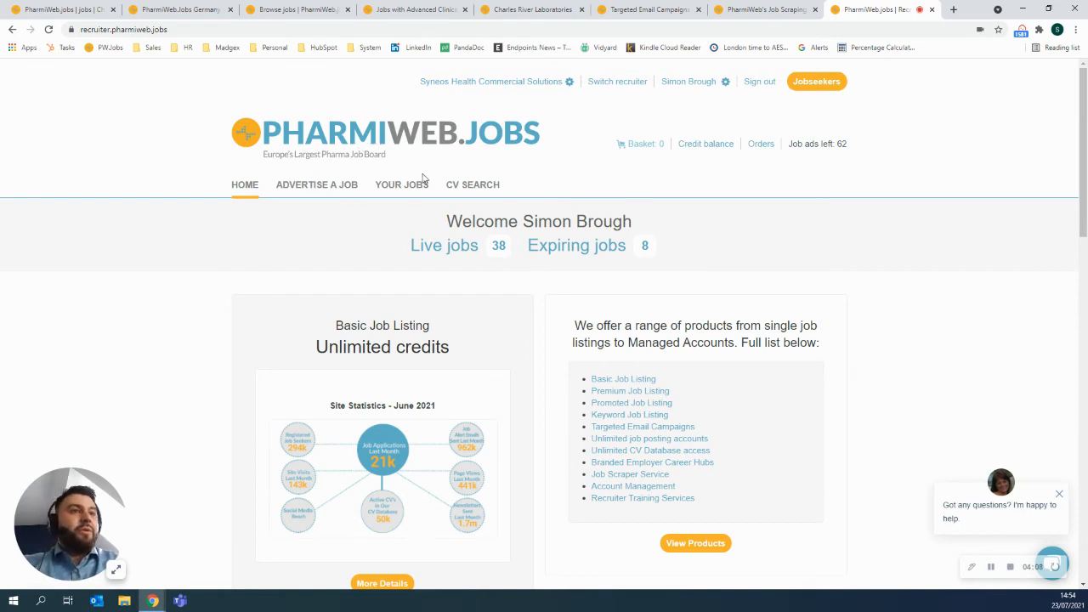
{"action": "mouse_move", "coordinate": [401, 184]}
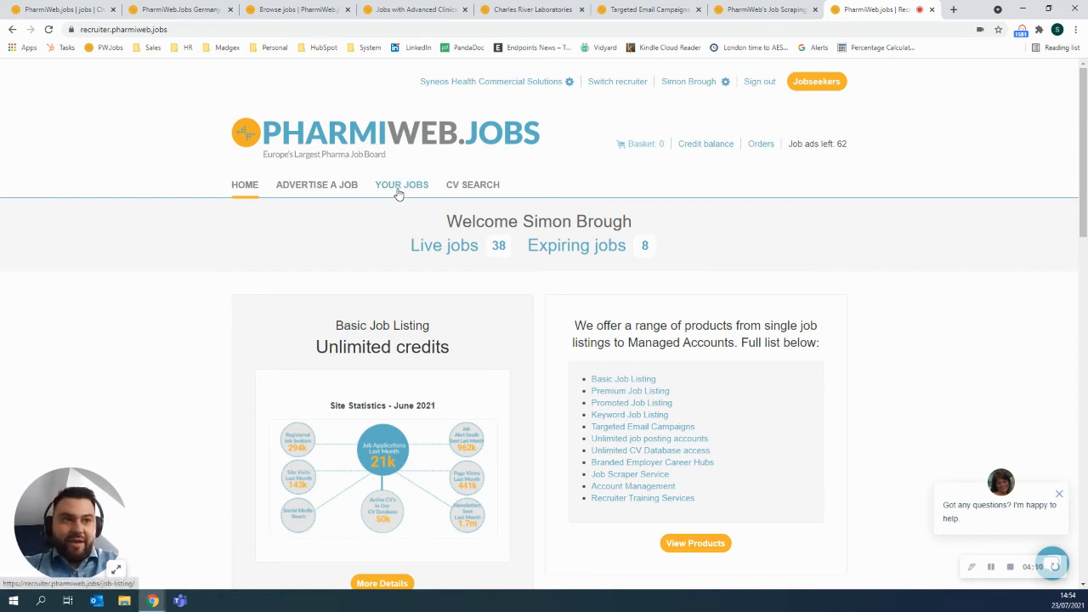
{"action": "mouse_move", "coordinate": [482, 192]}
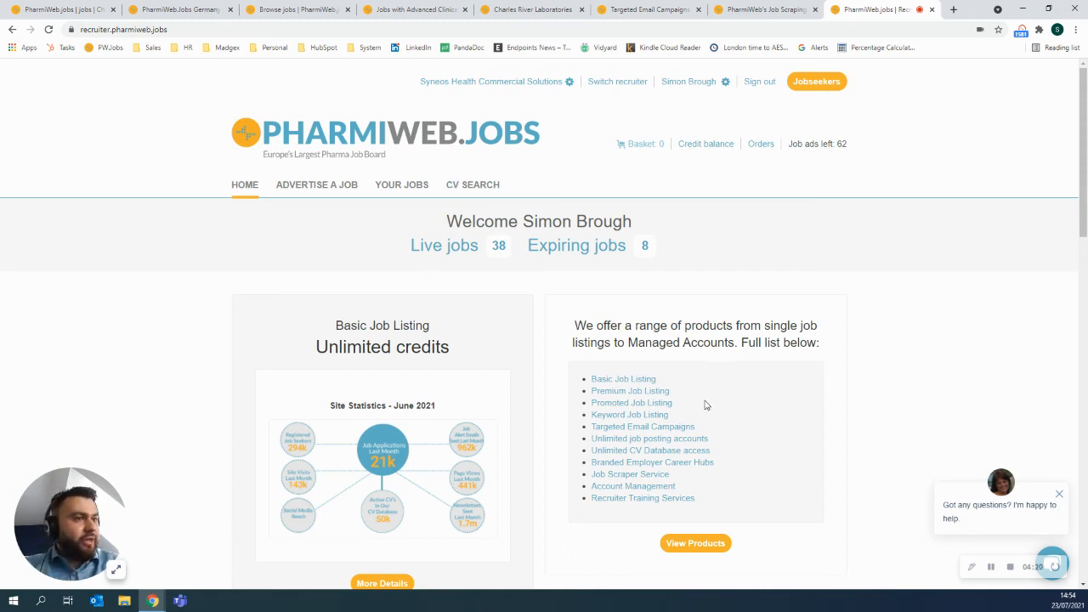
{"action": "mouse_move", "coordinate": [630, 391]}
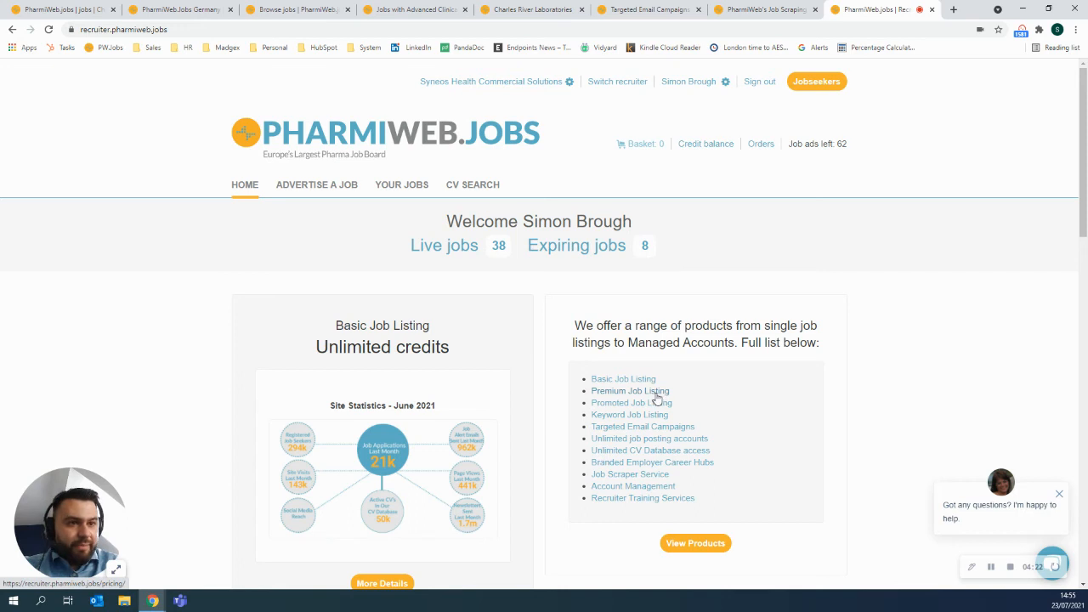
{"action": "mouse_move", "coordinate": [629, 415]}
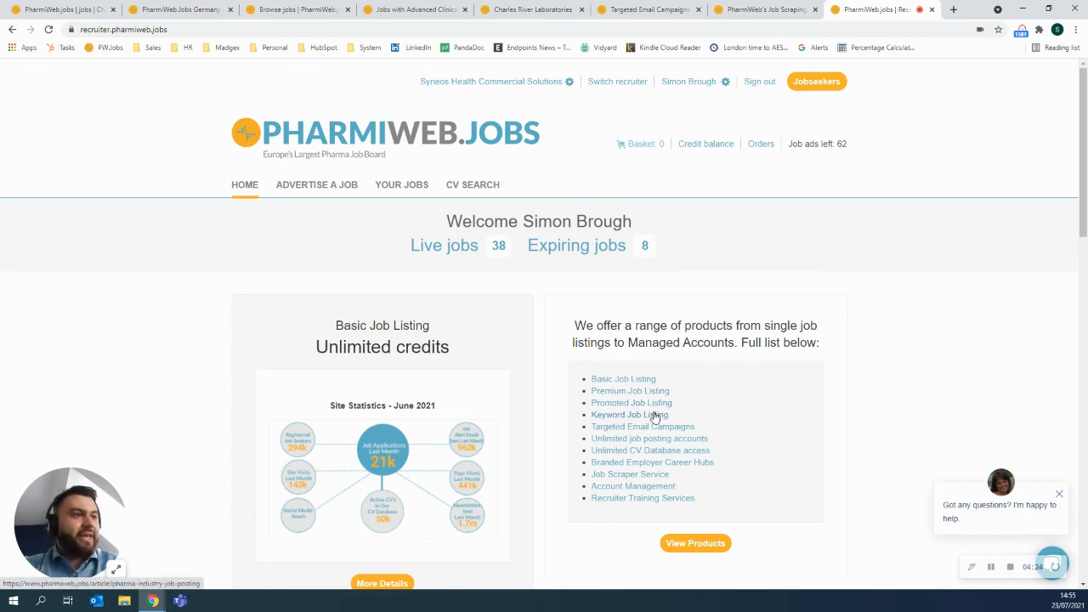